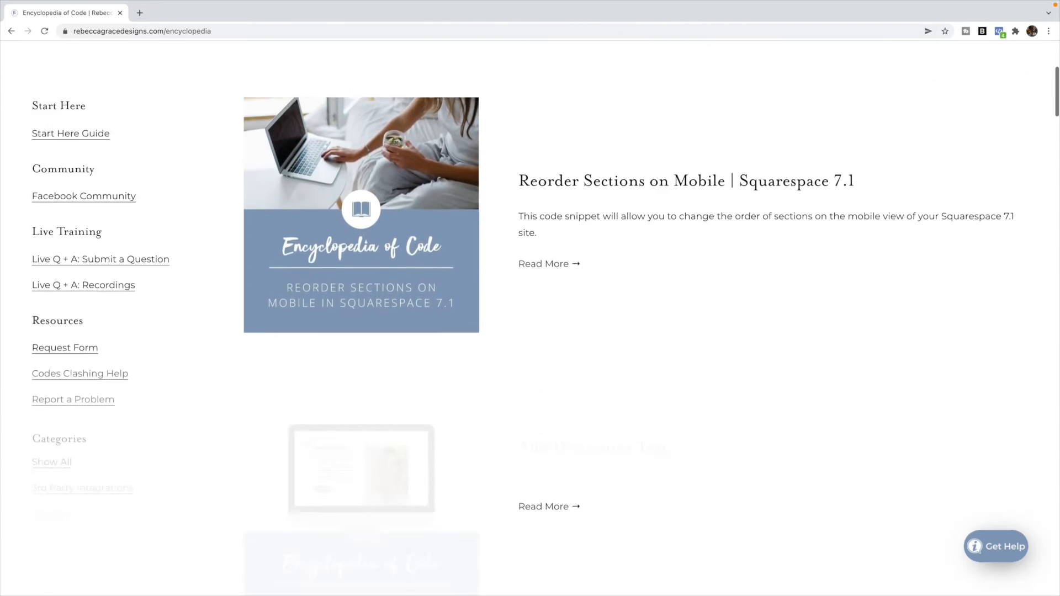
Scroll down the Rebecca Grace Web Design Page toward the Meta Business Suite inbox link
{"action": "scroll", "scroll_direction": "down", "scroll_amount": 3}
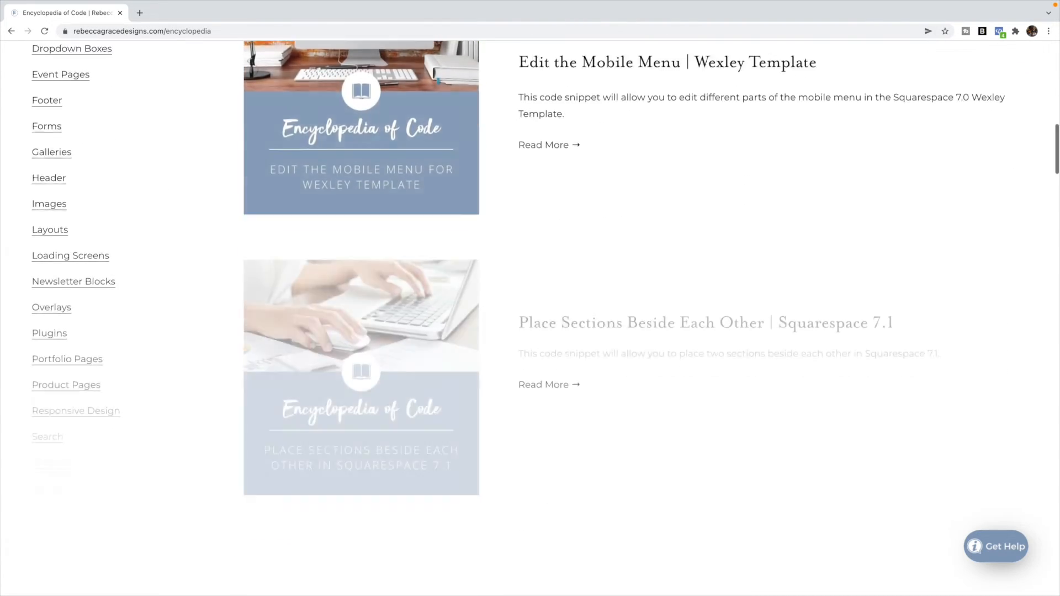
{"action": "scroll", "scroll_direction": "down", "scroll_amount": 3}
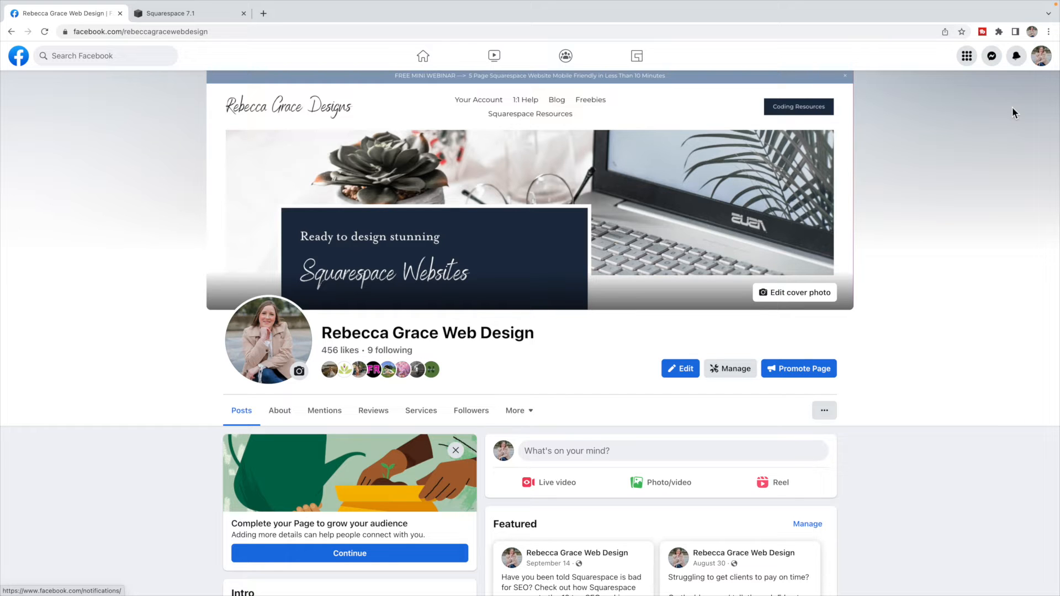
{"action": "mouse_move", "coordinate": [1020, 107]}
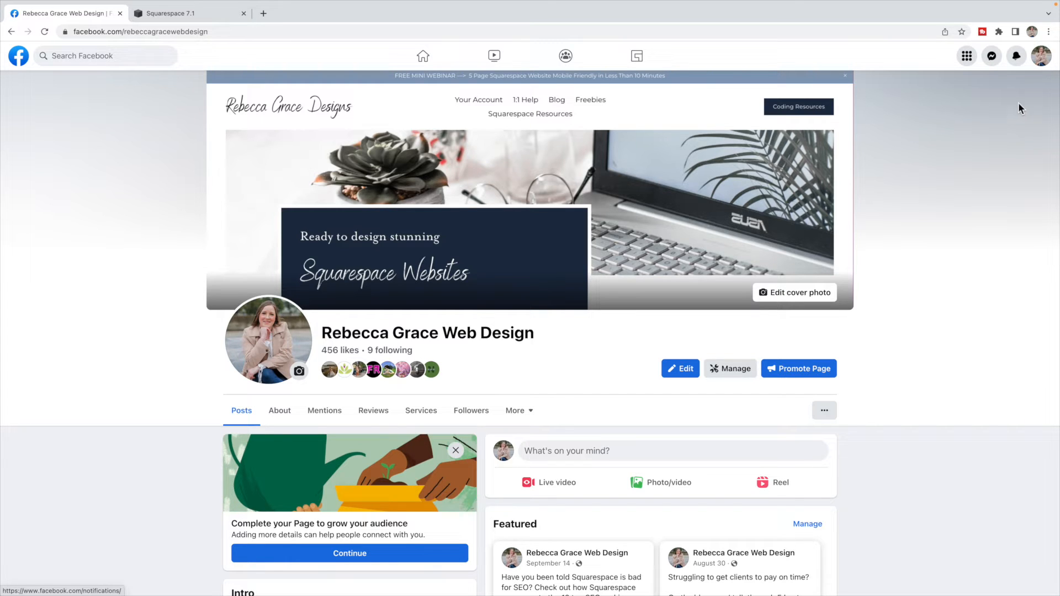
{"action": "mouse_move", "coordinate": [1041, 55]}
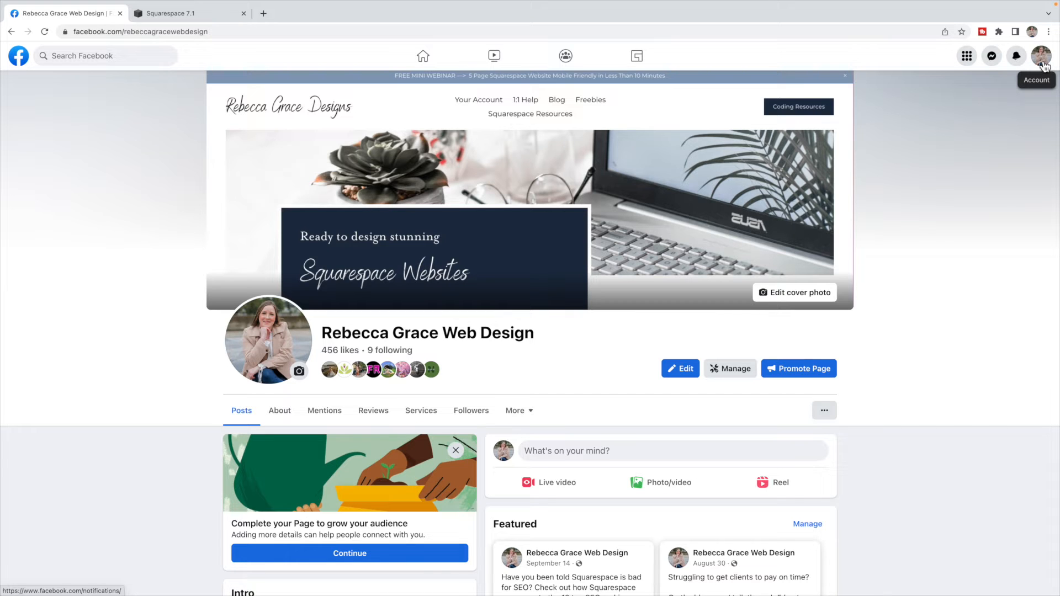
{"action": "mouse_move", "coordinate": [704, 372]}
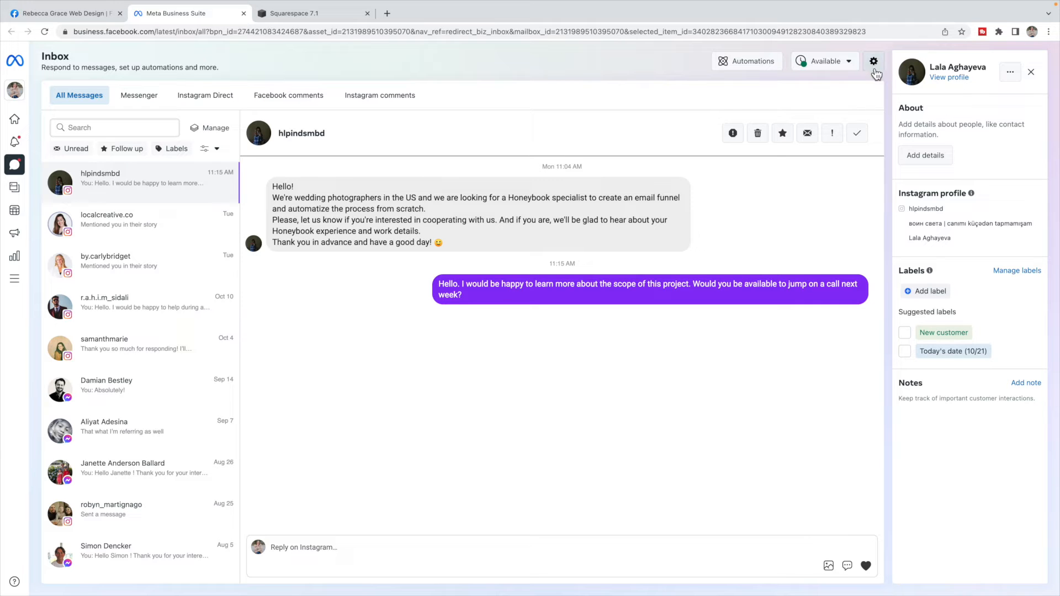
Reach the Chat Plugin page through the inbox gear menu's View all settings
{"action": "left_click", "coordinate": [873, 60]}
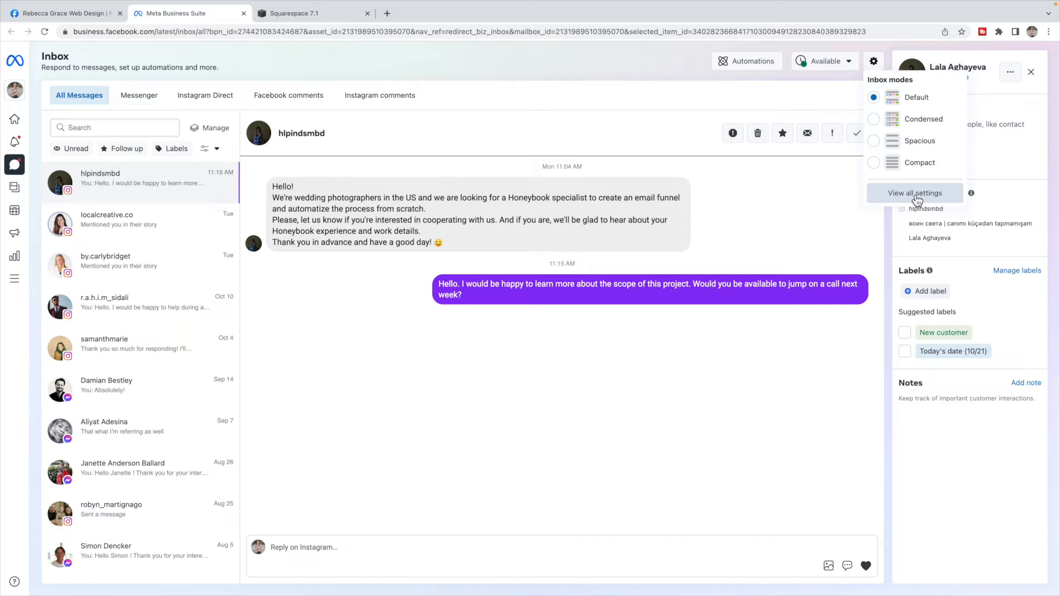
{"action": "left_click", "coordinate": [914, 192]}
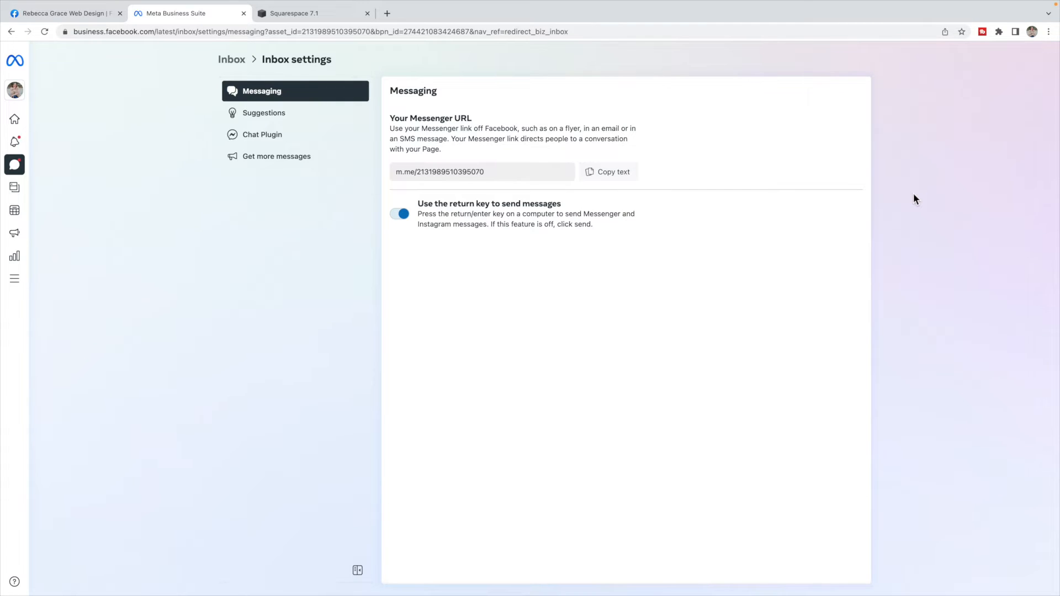
{"action": "mouse_move", "coordinate": [296, 150]}
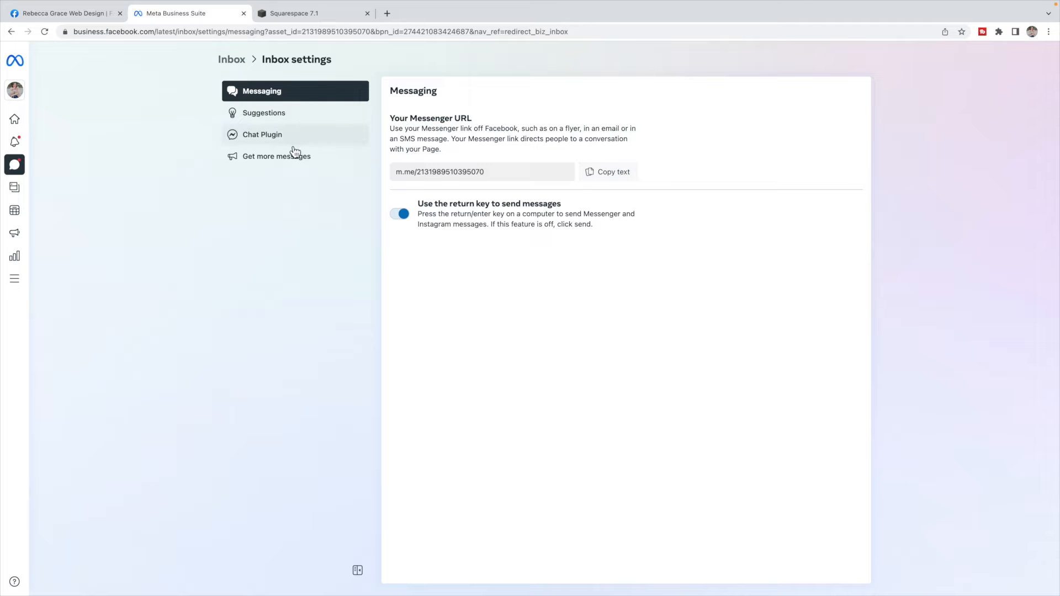
{"action": "mouse_move", "coordinate": [300, 143]}
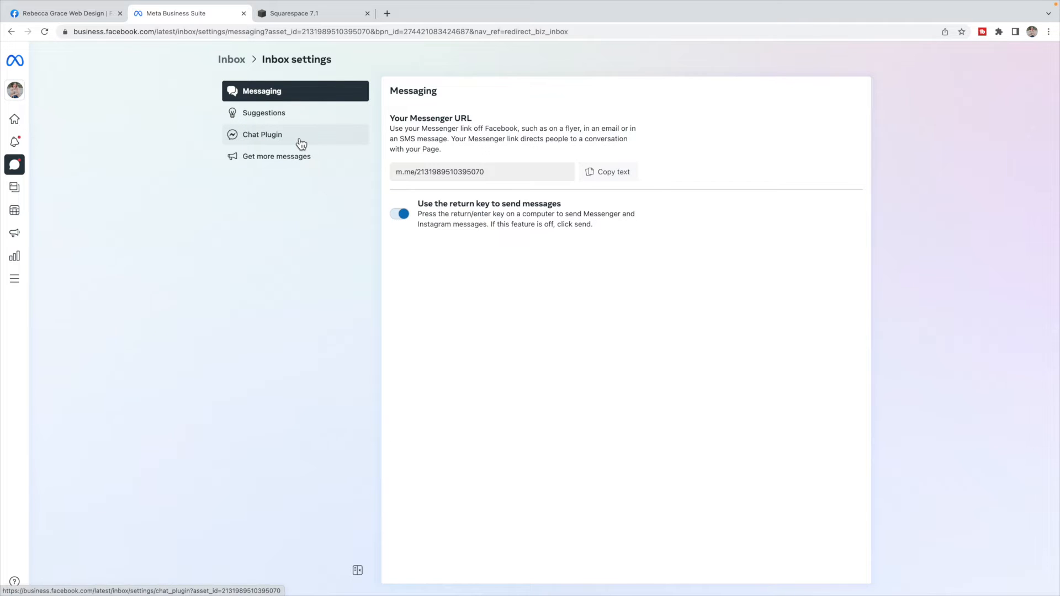
{"action": "left_click", "coordinate": [263, 135]}
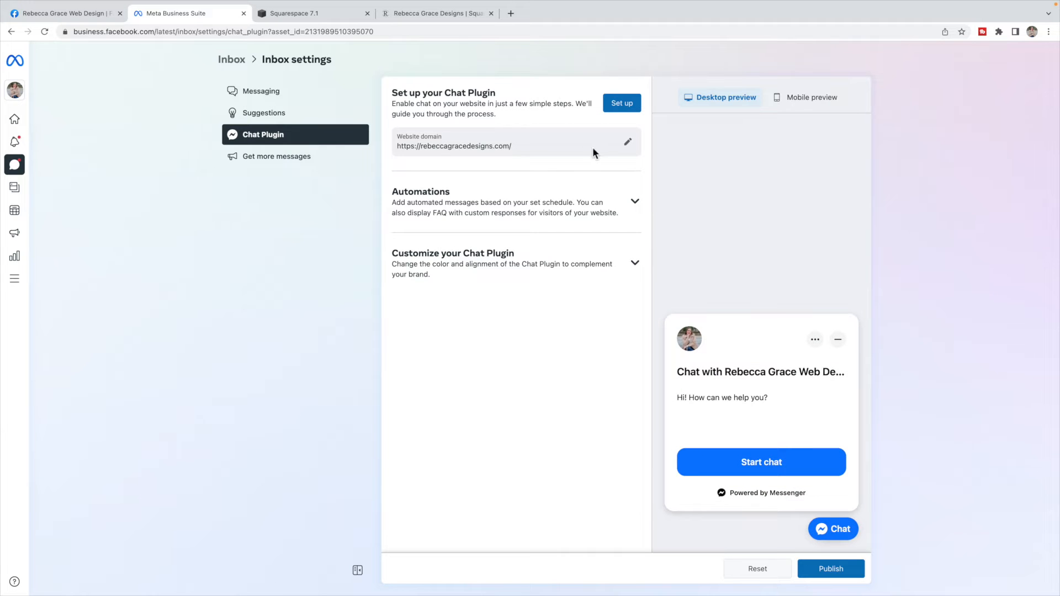
{"action": "left_click", "coordinate": [627, 142]}
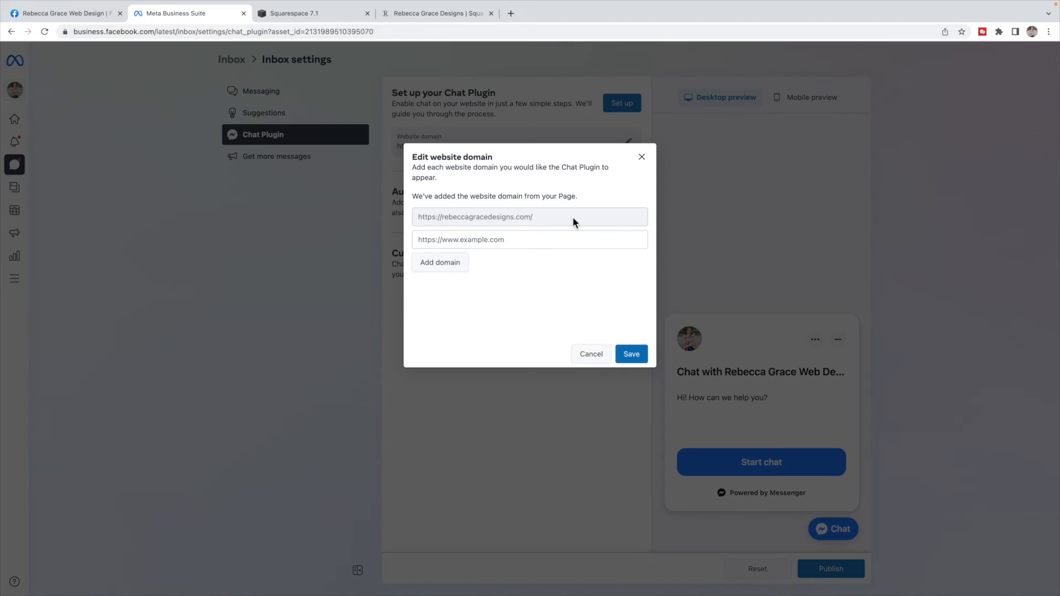
{"action": "mouse_move", "coordinate": [502, 234]}
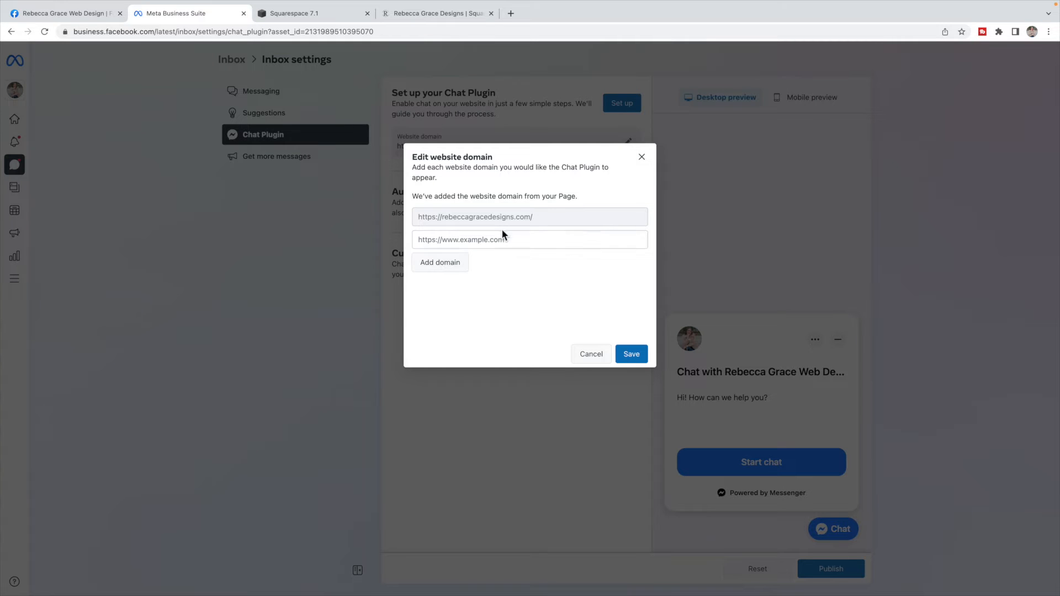
{"action": "mouse_move", "coordinate": [446, 229]}
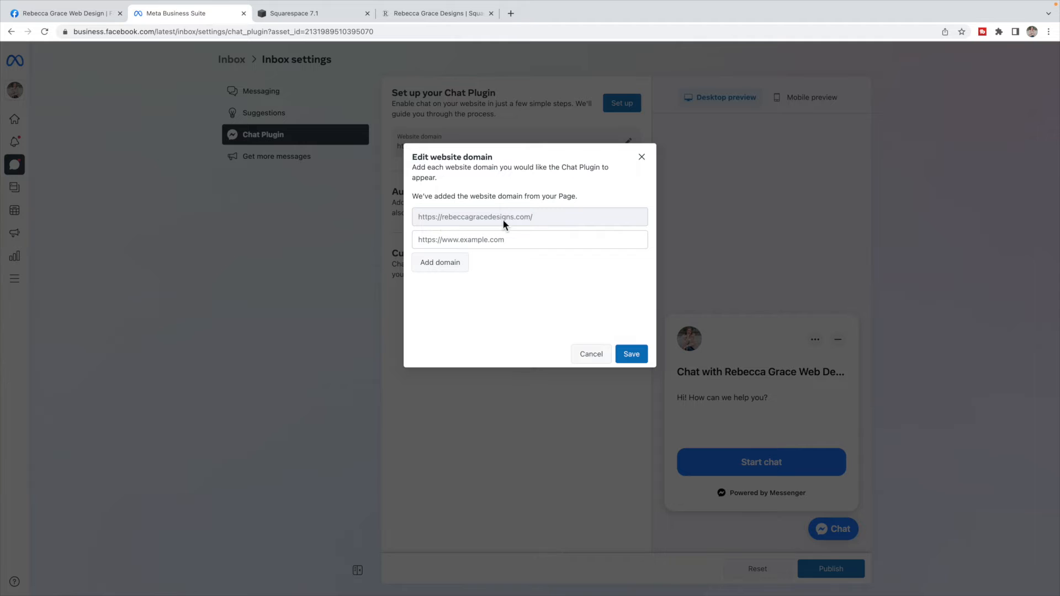
{"action": "mouse_move", "coordinate": [541, 226]}
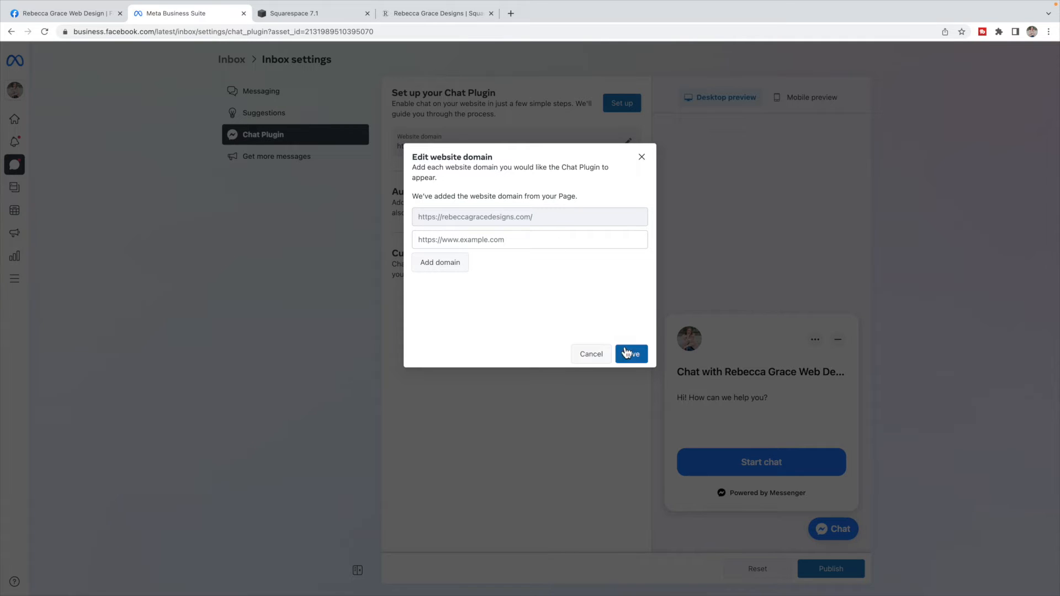
{"action": "left_click", "coordinate": [630, 354]}
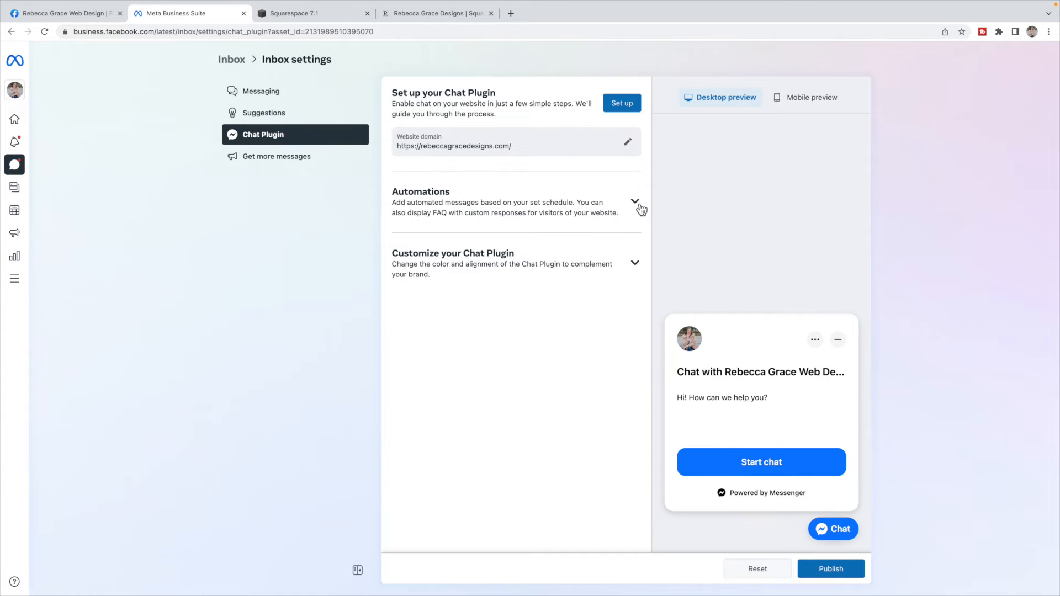
Review the Automations options, then expand the chat plugin customization section
{"action": "left_click", "coordinate": [634, 201]}
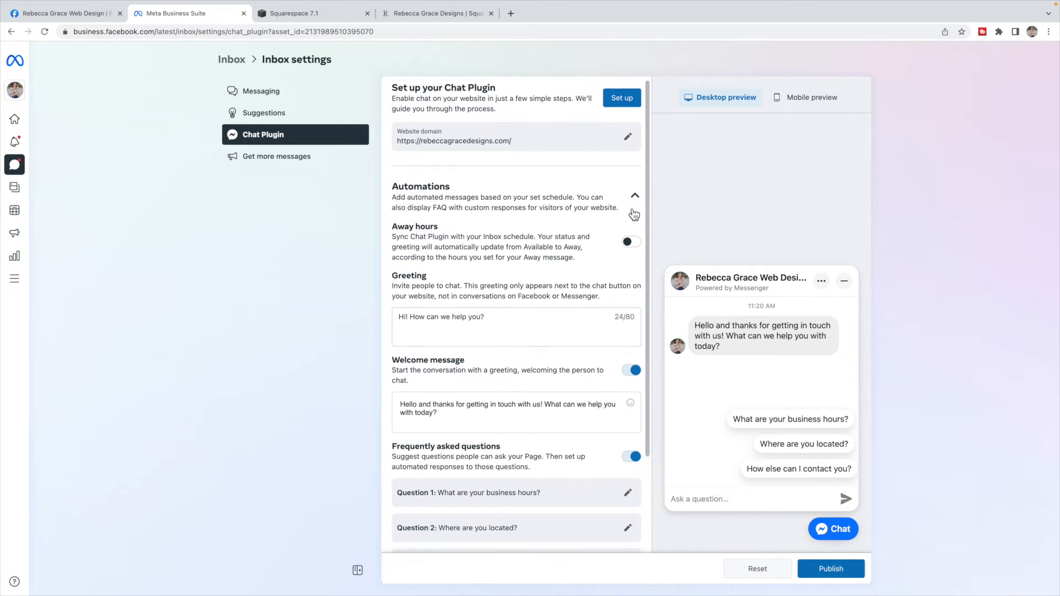
{"action": "scroll", "scroll_direction": "down", "scroll_amount": 3}
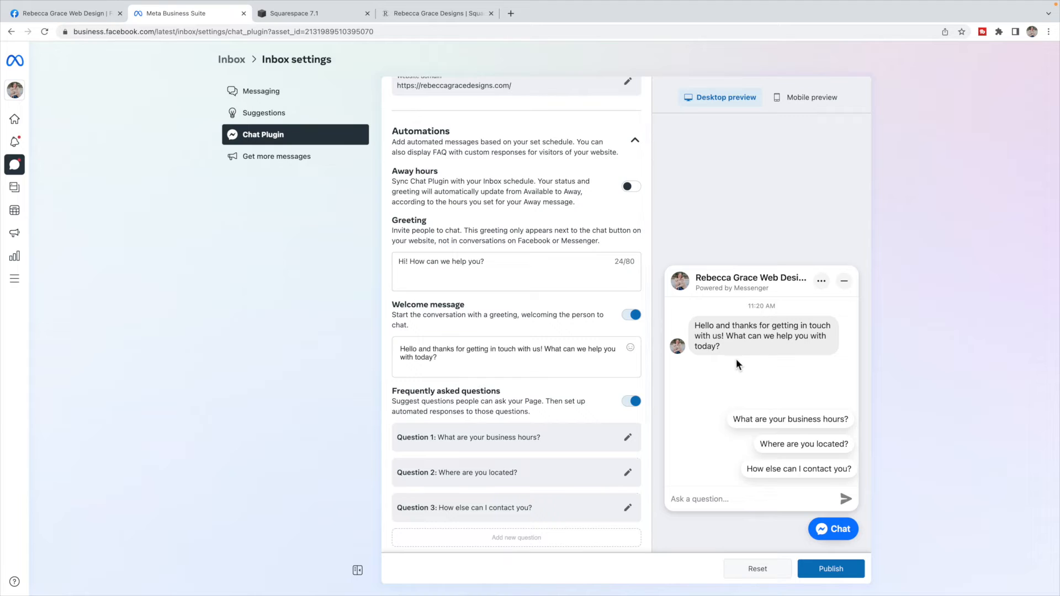
{"action": "mouse_move", "coordinate": [691, 275]}
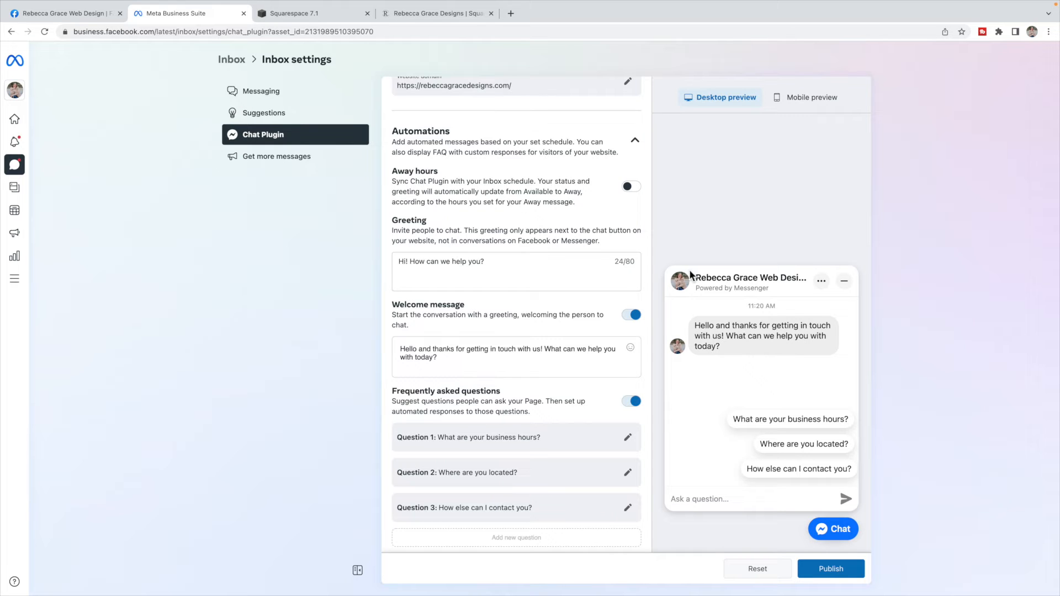
{"action": "left_click", "coordinate": [634, 141]}
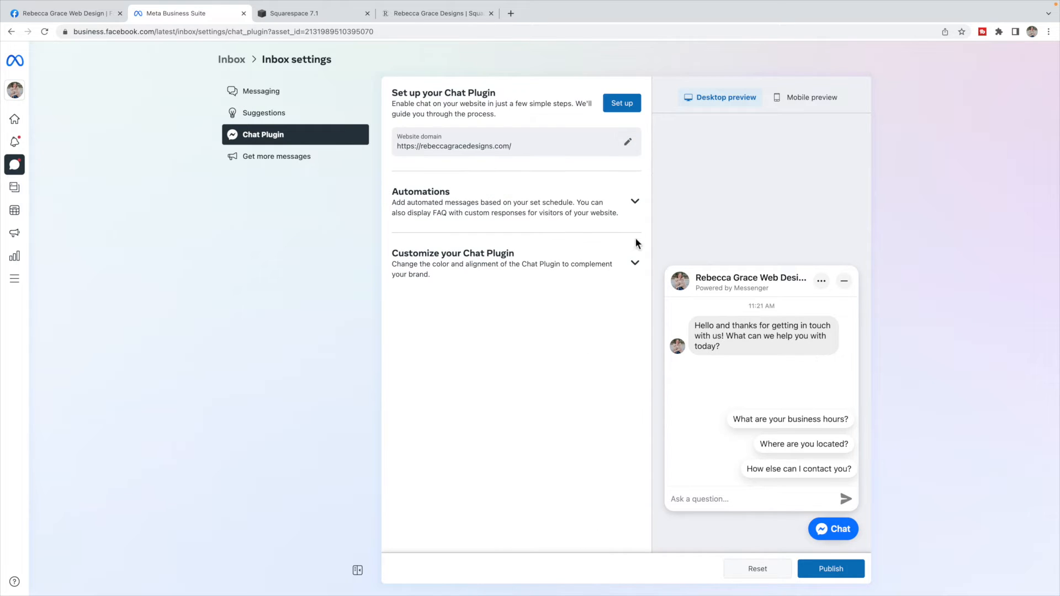
{"action": "left_click", "coordinate": [634, 263]}
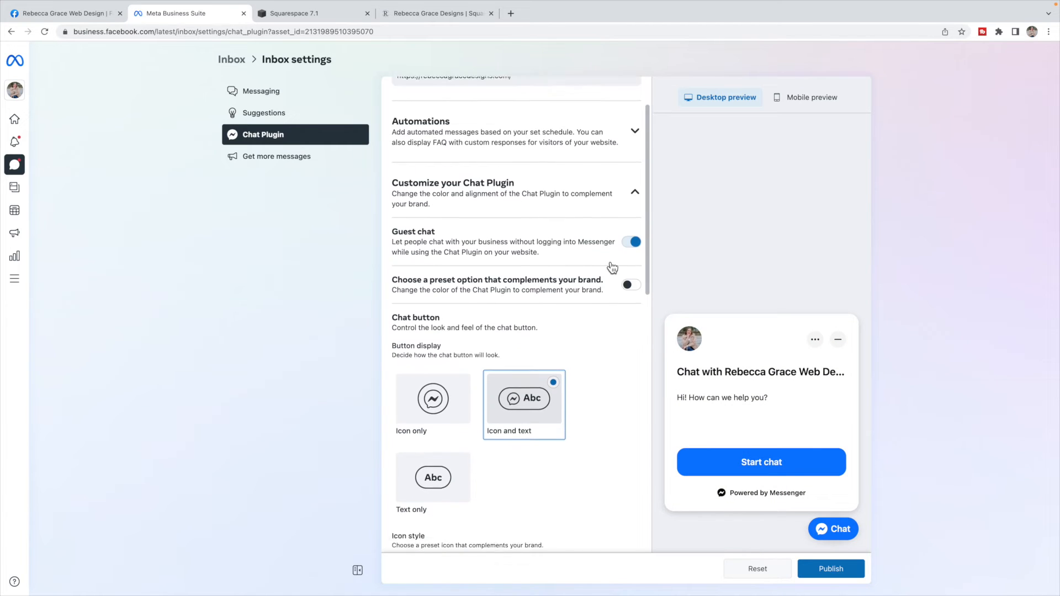
Turn off the preset brand colour option and set the chat button text to Help
{"action": "scroll", "scroll_direction": "down", "scroll_amount": 3}
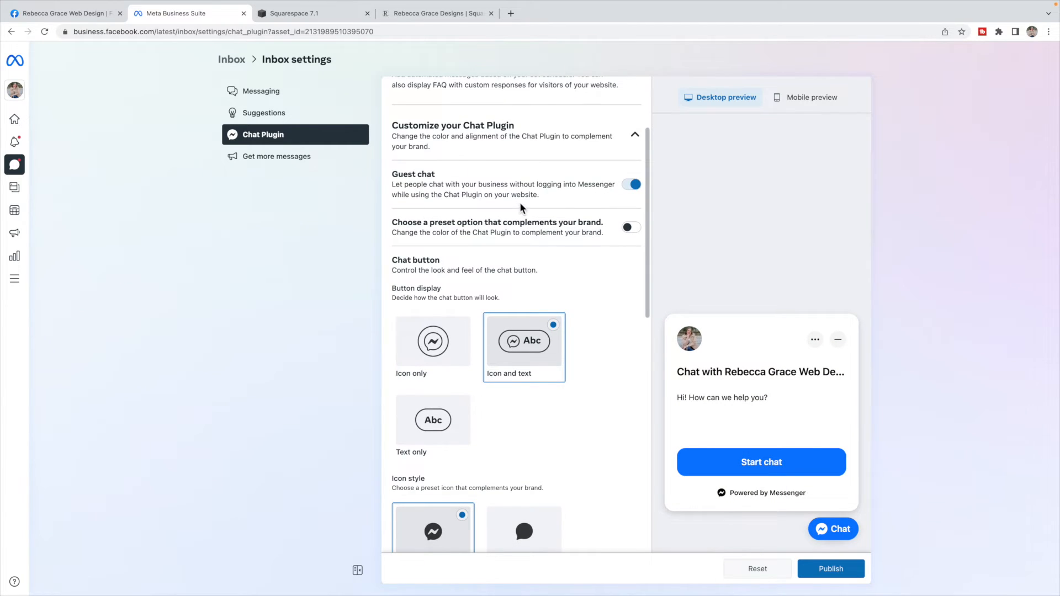
{"action": "left_click", "coordinate": [630, 226]}
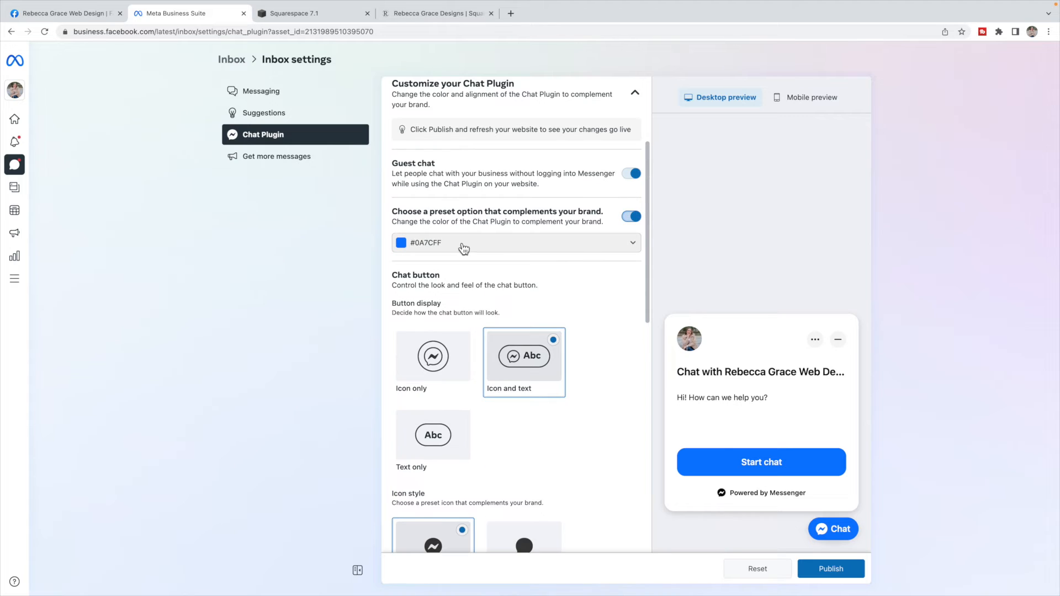
{"action": "scroll", "scroll_direction": "down", "scroll_amount": 3}
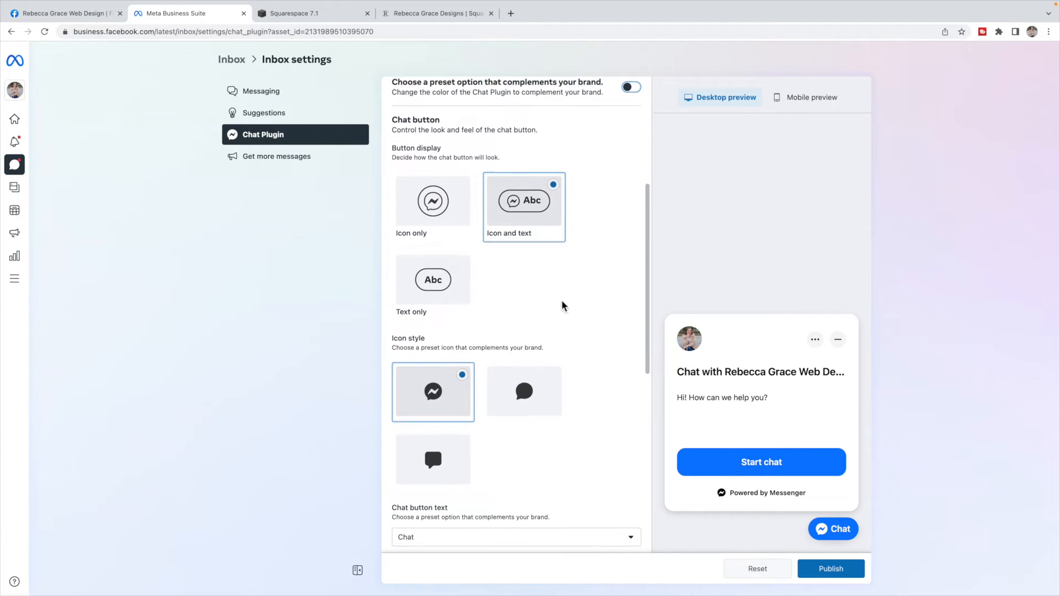
{"action": "scroll", "scroll_direction": "down", "scroll_amount": 3}
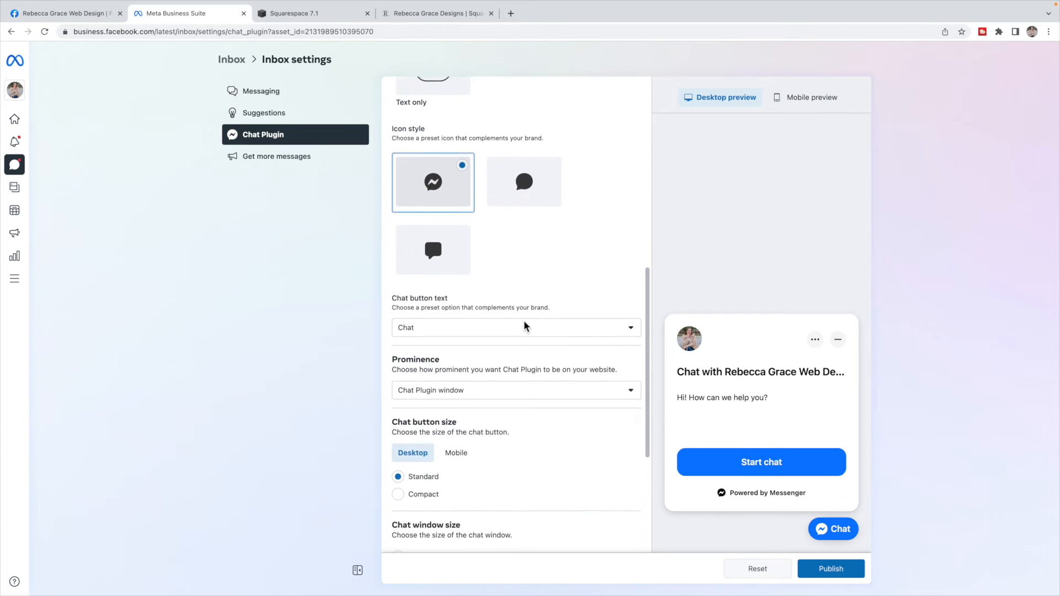
{"action": "scroll", "scroll_direction": "down", "scroll_amount": 3}
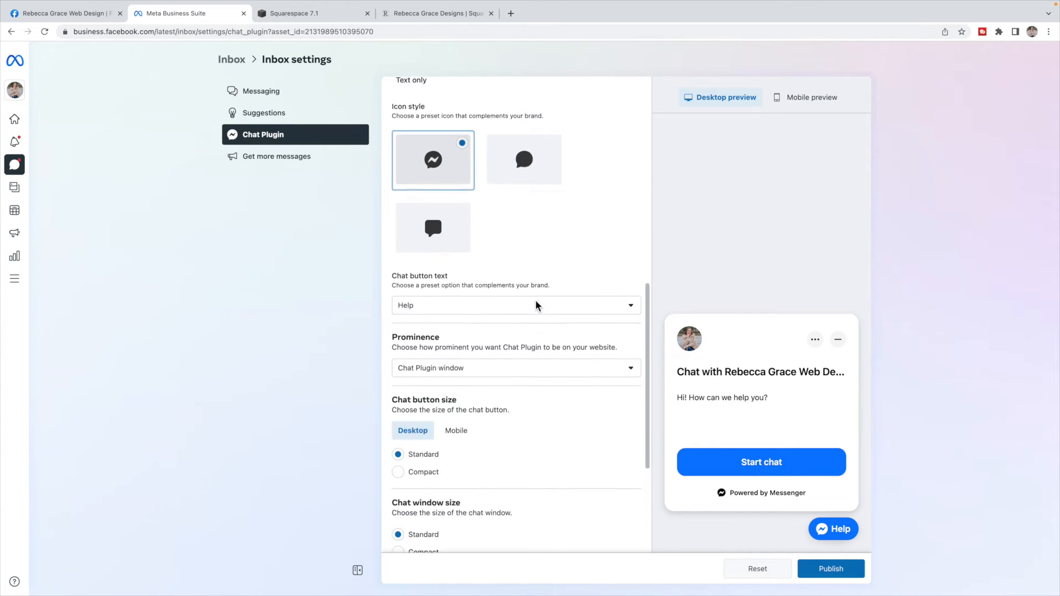
{"action": "scroll", "scroll_direction": "down", "scroll_amount": 3}
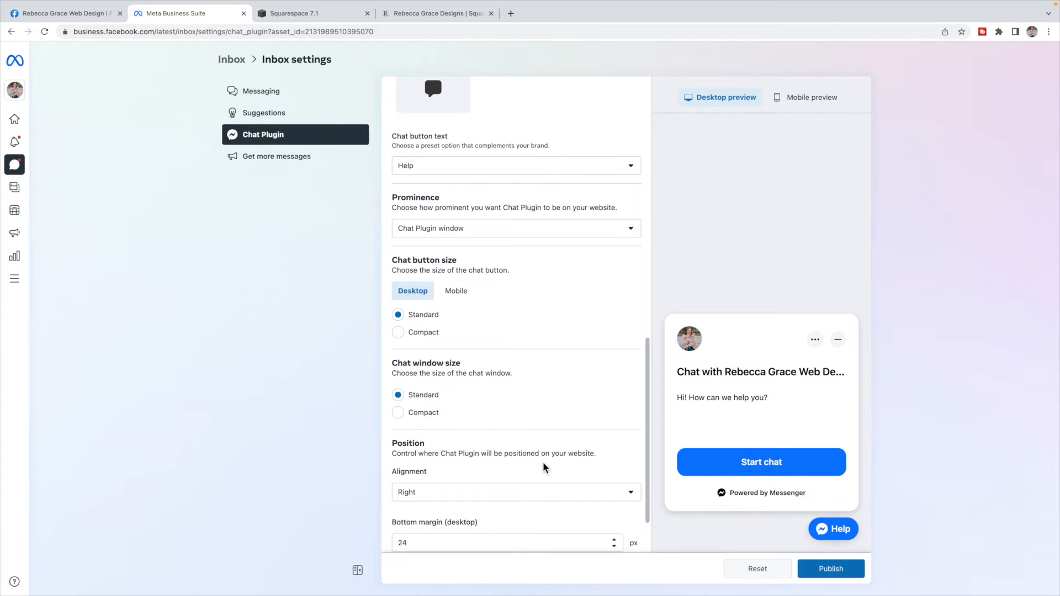
{"action": "mouse_move", "coordinate": [830, 60]}
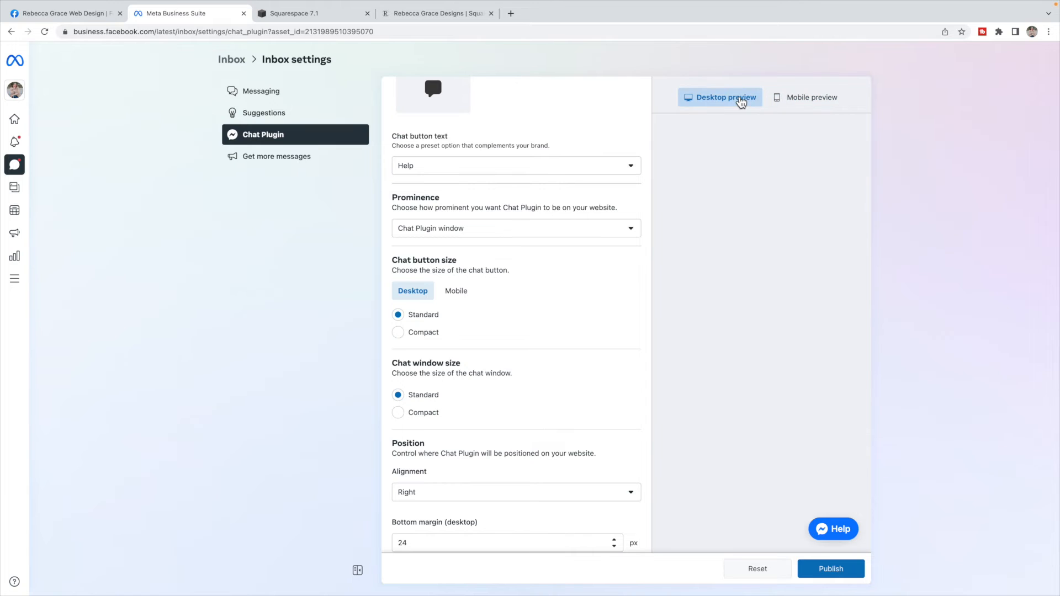
{"action": "scroll", "scroll_direction": "down", "scroll_amount": 3}
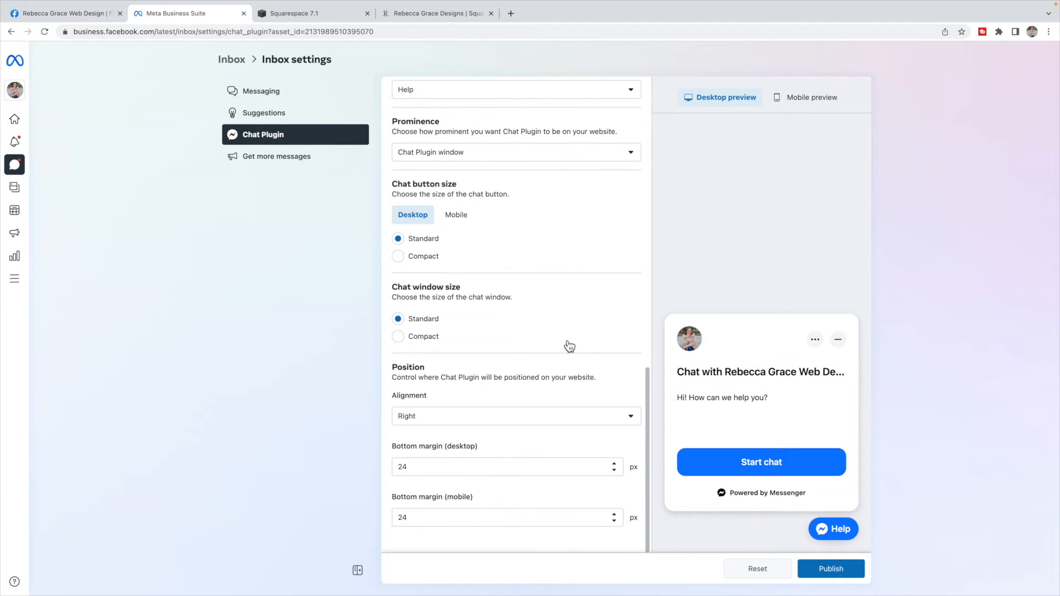
{"action": "mouse_move", "coordinate": [395, 513]}
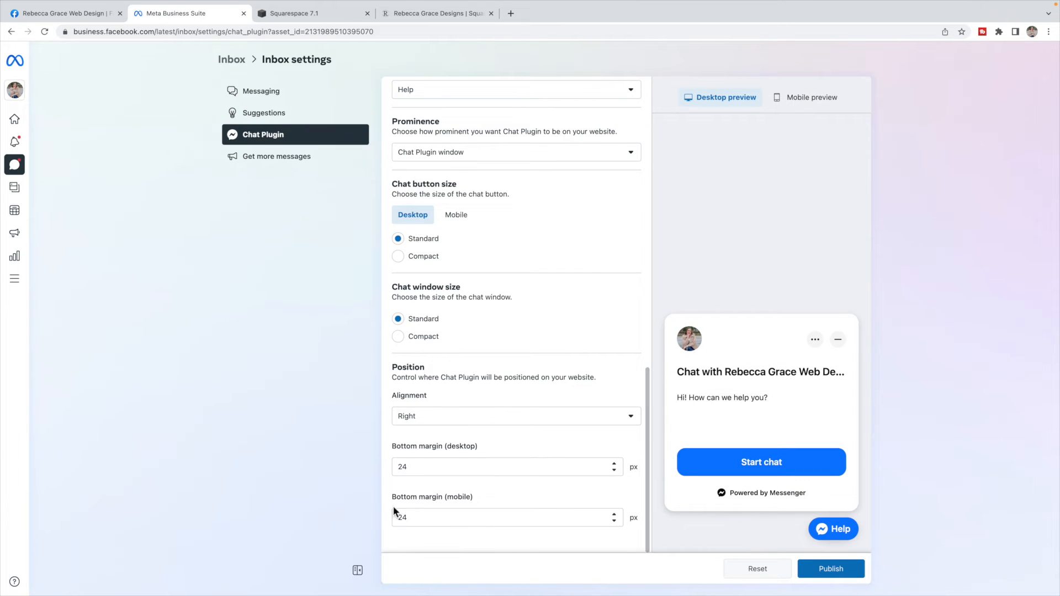
{"action": "mouse_move", "coordinate": [580, 376]}
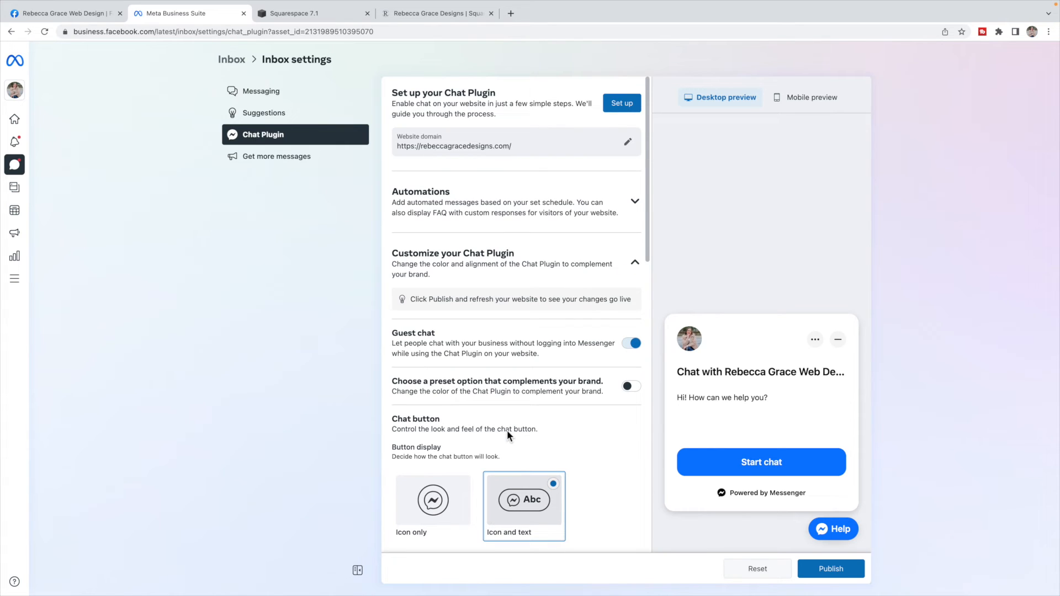
Publish the chat plugin changes and choose Squarespace in the guided website setup
{"action": "left_click", "coordinate": [831, 569]}
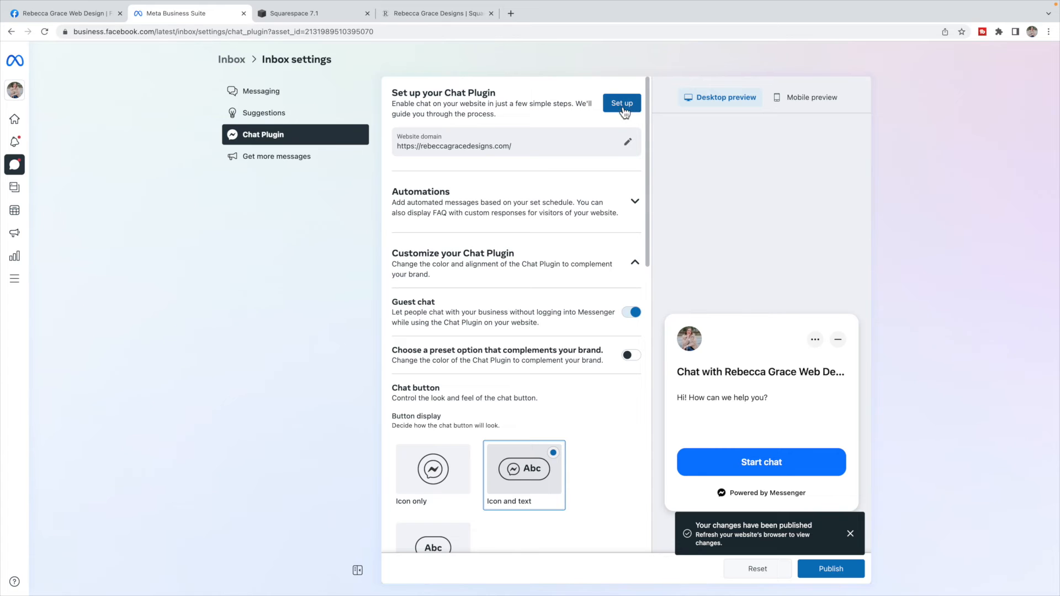
{"action": "left_click", "coordinate": [621, 102]}
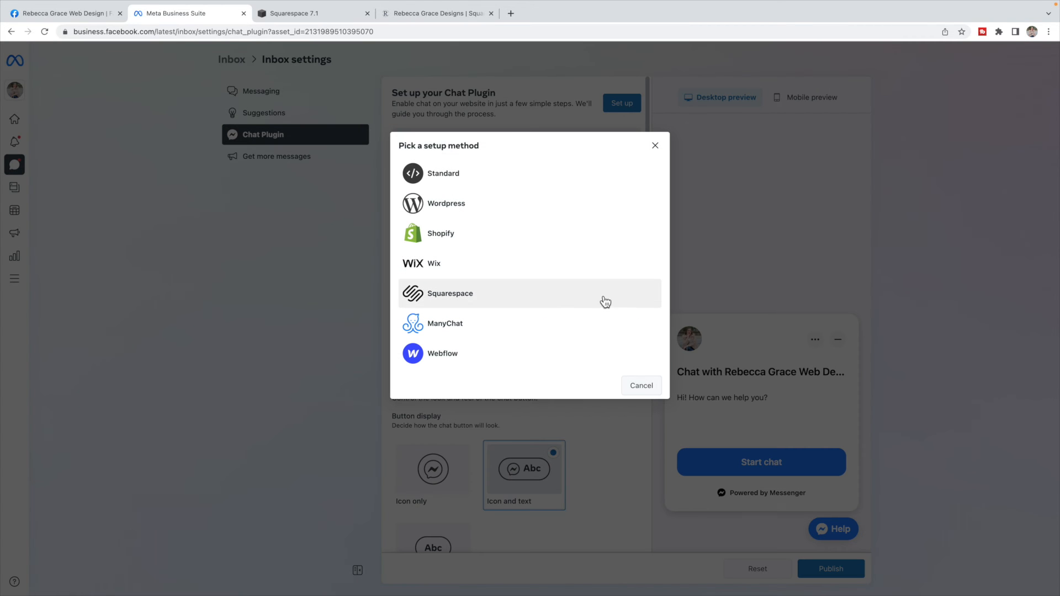
{"action": "left_click", "coordinate": [451, 293]}
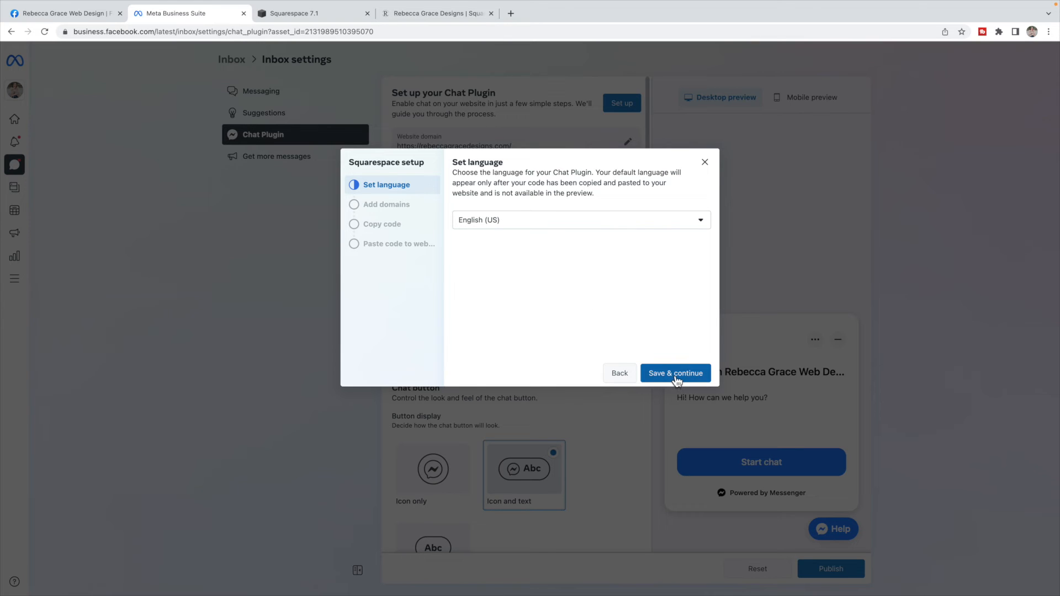
Keep English (US) and the website domain, then move to the Squarespace dashboard
{"action": "left_click", "coordinate": [674, 372]}
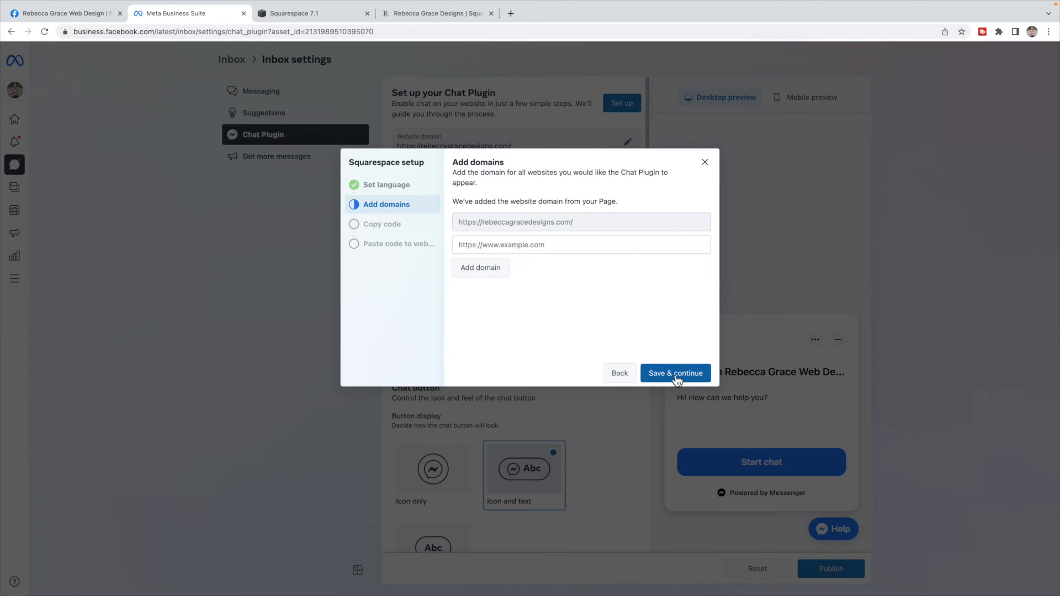
{"action": "left_click", "coordinate": [673, 373]}
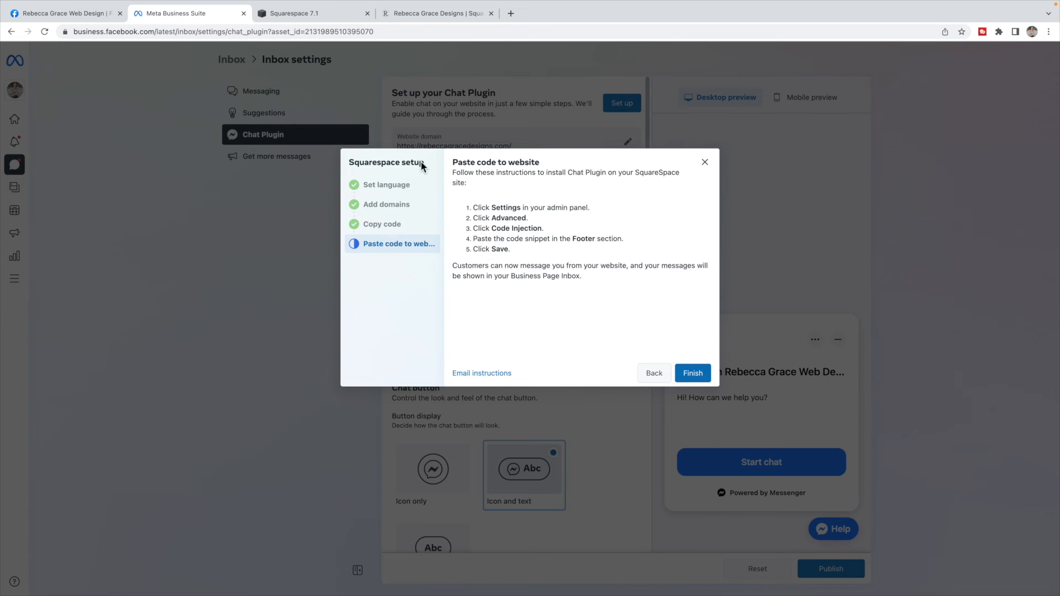
{"action": "left_click", "coordinate": [310, 13]}
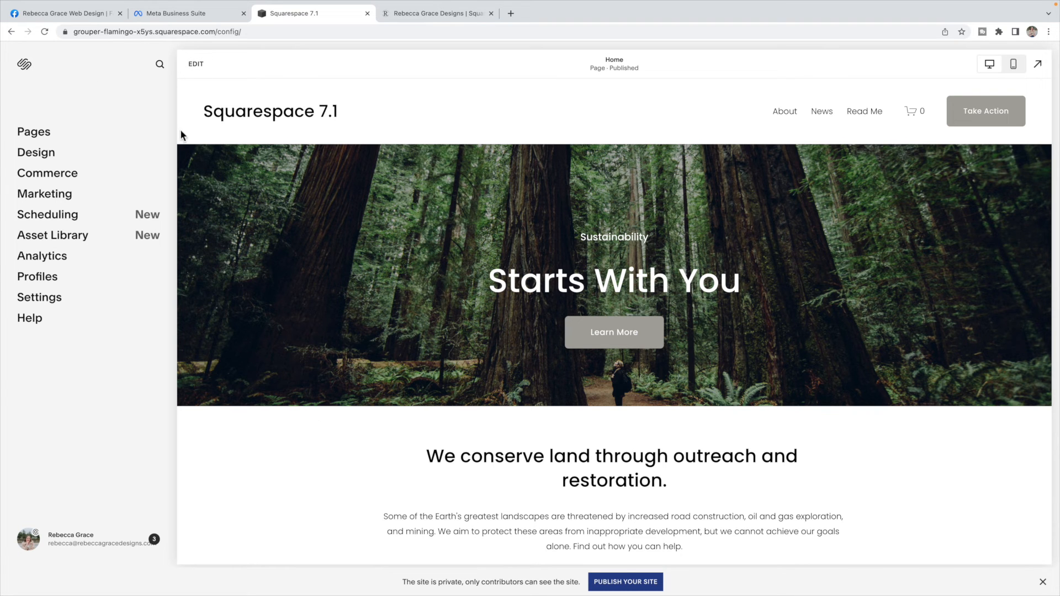
Paste the chat plugin code into Squarespace's Advanced Code Injection footer and return to the wizard
{"action": "left_click", "coordinate": [40, 297]}
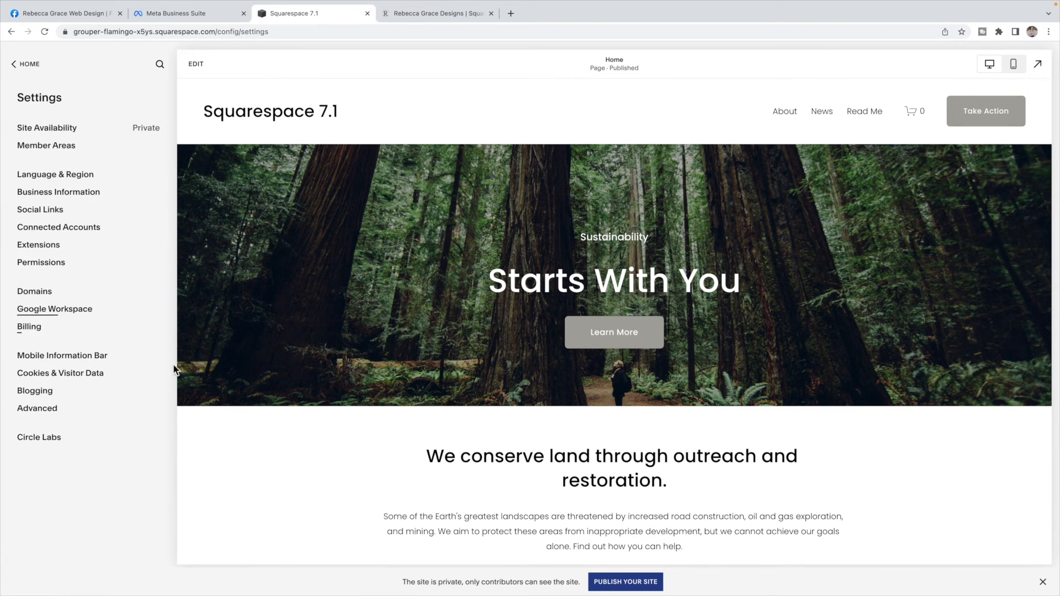
{"action": "left_click", "coordinate": [36, 409]}
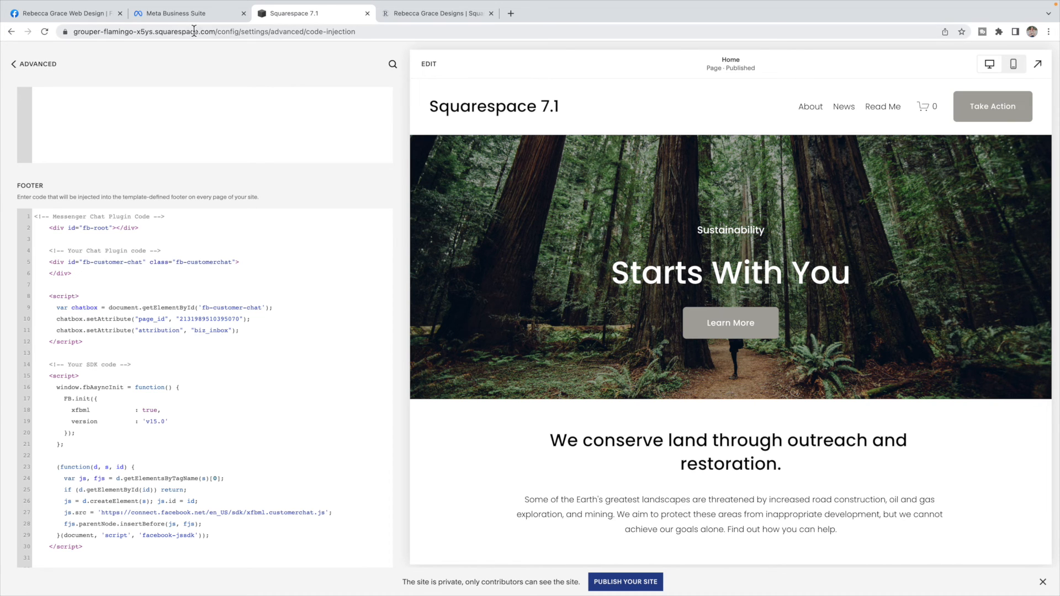
{"action": "left_click", "coordinate": [184, 13]}
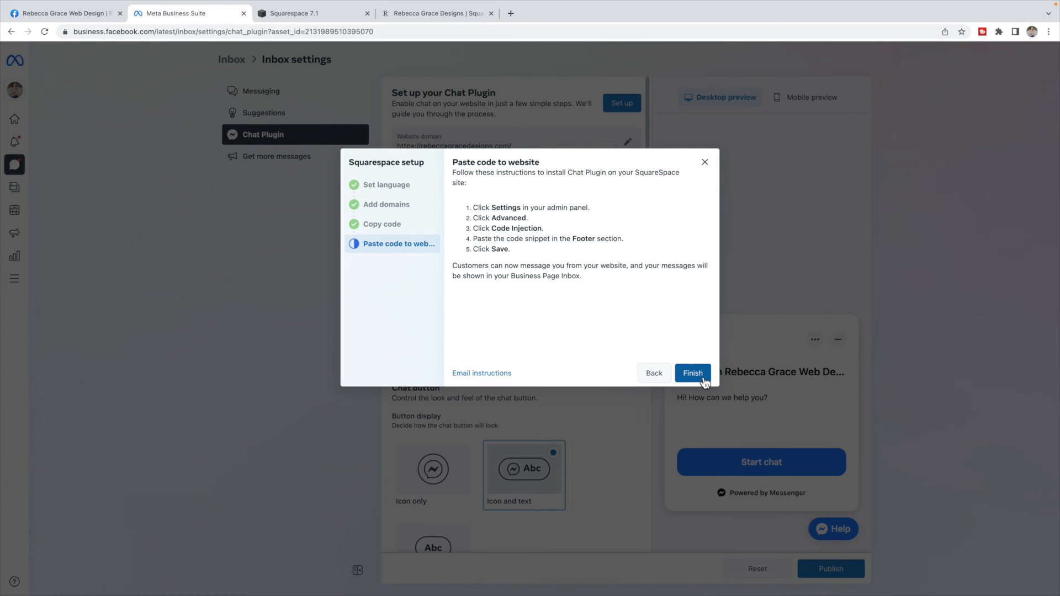
Finish the Squarespace setup wizard, landing back on the Chat Plugin settings
{"action": "left_click", "coordinate": [691, 373]}
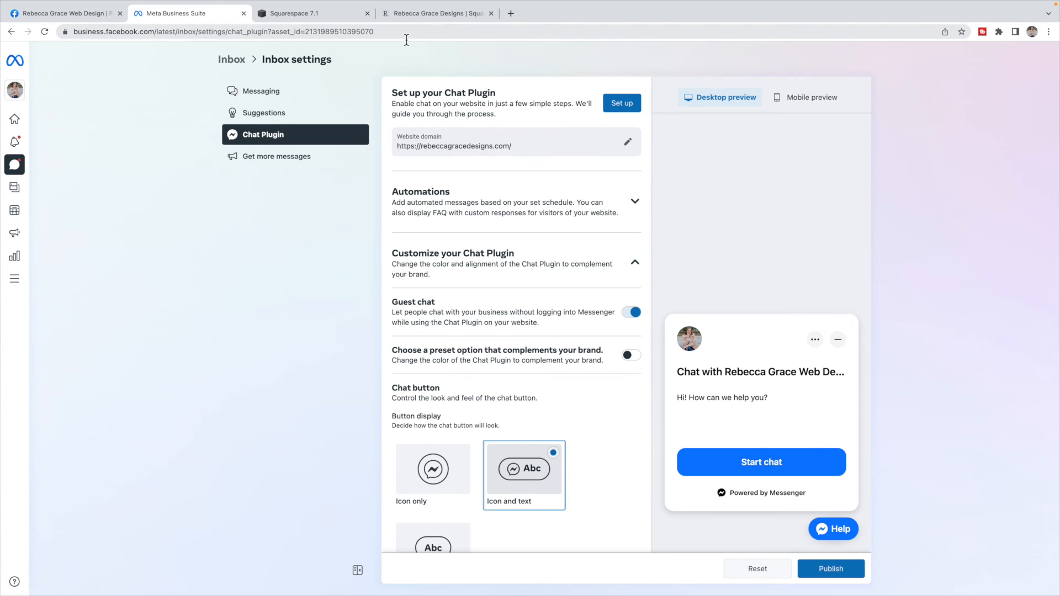
{"action": "mouse_move", "coordinate": [451, 73]}
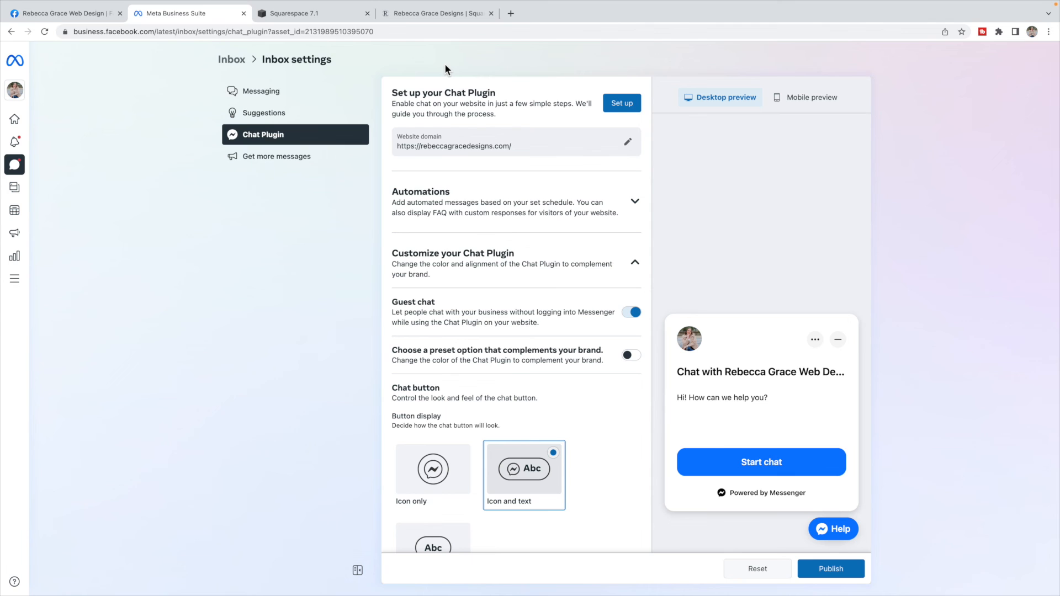
View rebeccagracedesigns.com live with the Messenger Help chat bubble showing
{"action": "left_click", "coordinate": [436, 13]}
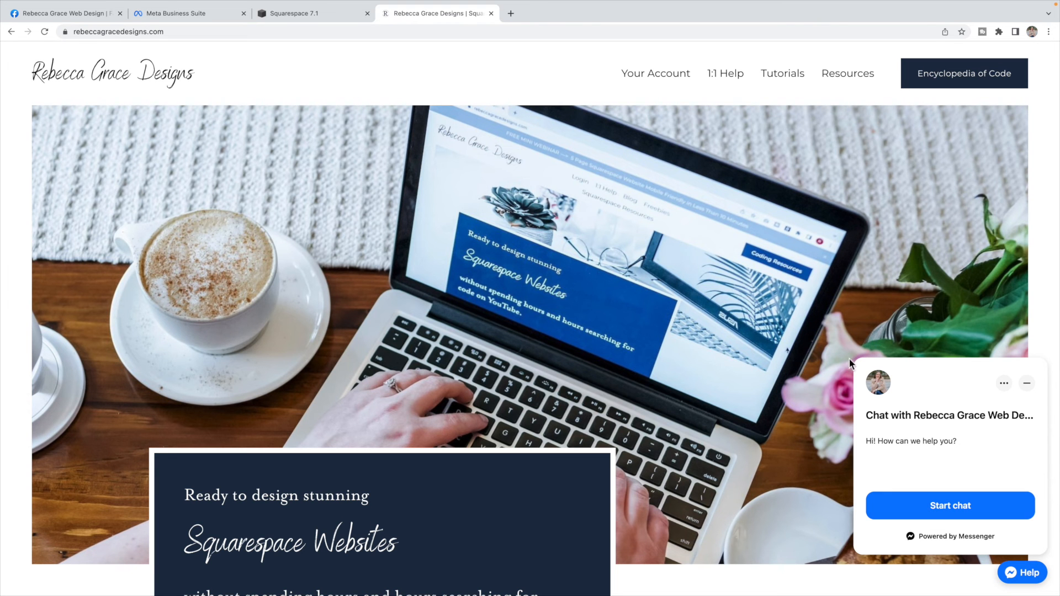
{"action": "mouse_move", "coordinate": [932, 439]}
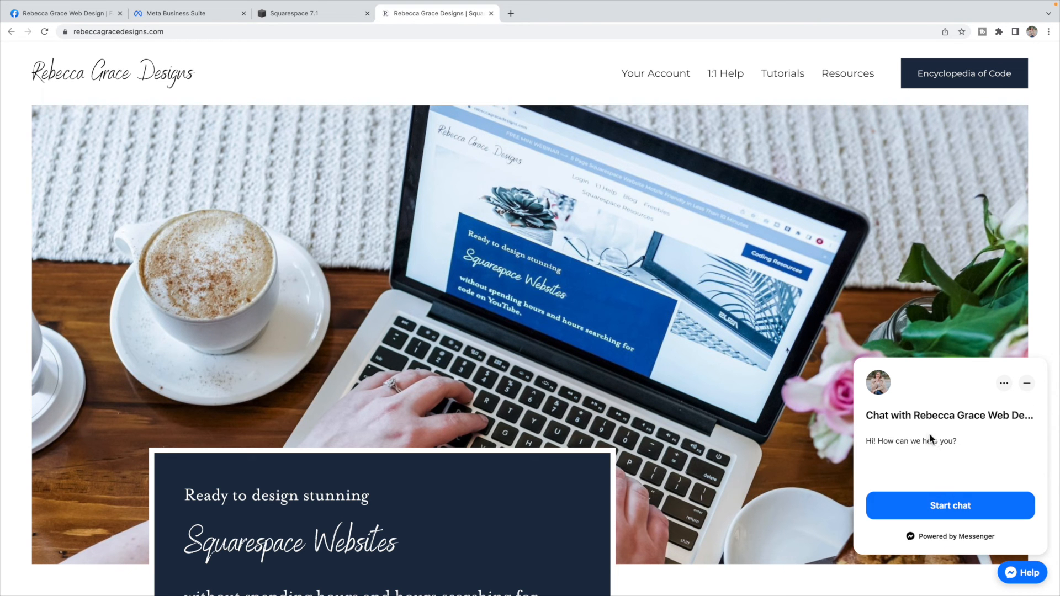